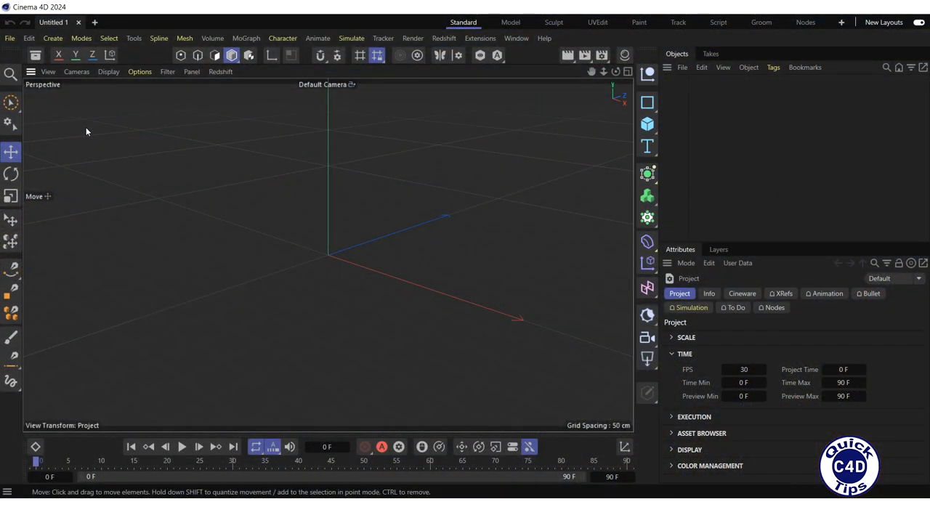
Add Toy Plane 01 and Toy Plane 02 from the Asset Browser's Toys models.
{"action": "left_click", "coordinate": [35, 55]}
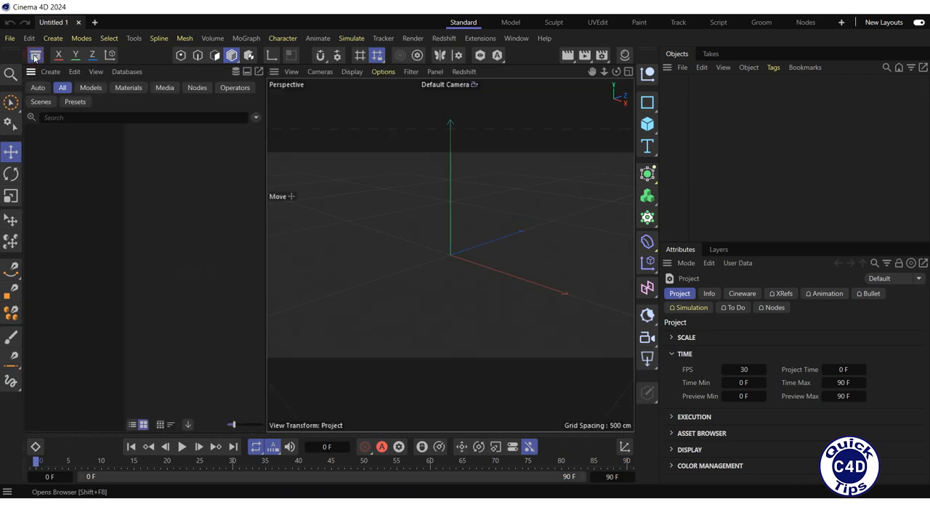
{"action": "left_click", "coordinate": [90, 87]}
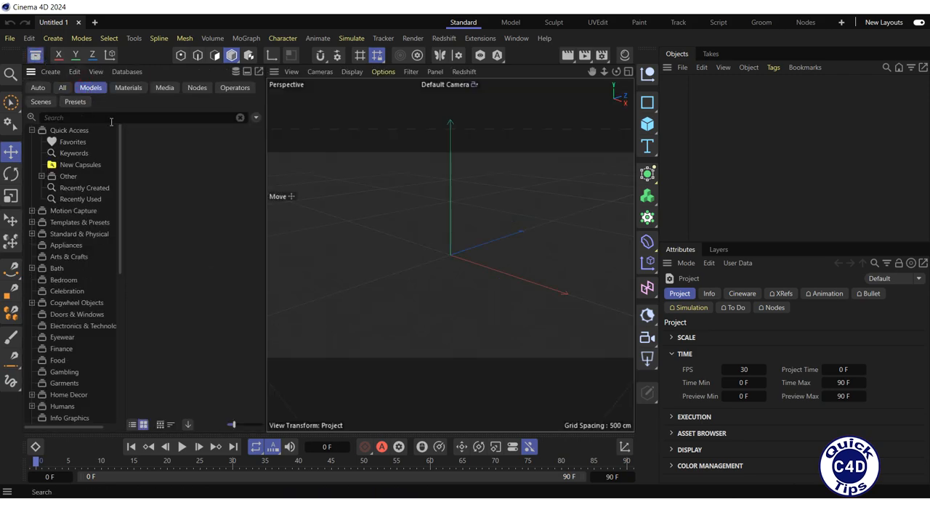
{"action": "scroll", "scroll_direction": "down", "scroll_amount": 3}
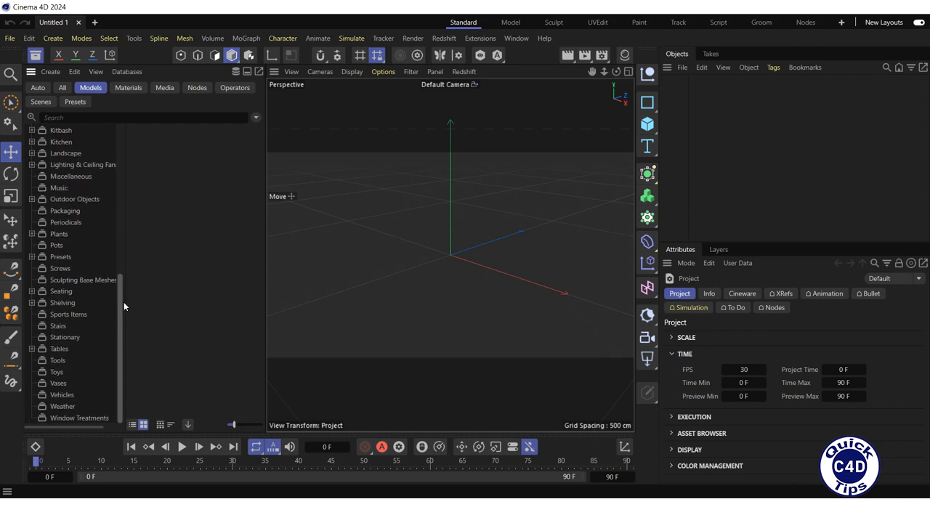
{"action": "left_click", "coordinate": [56, 371]}
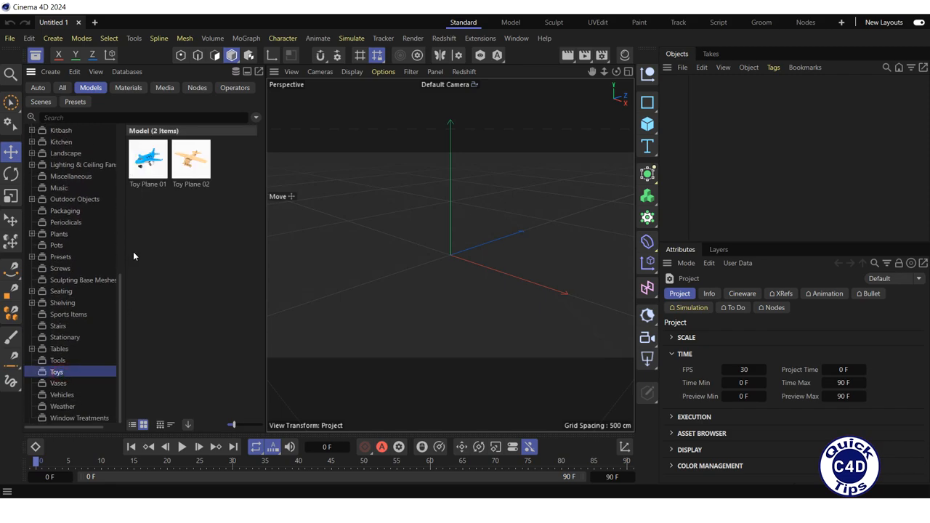
{"action": "left_click", "coordinate": [147, 158]}
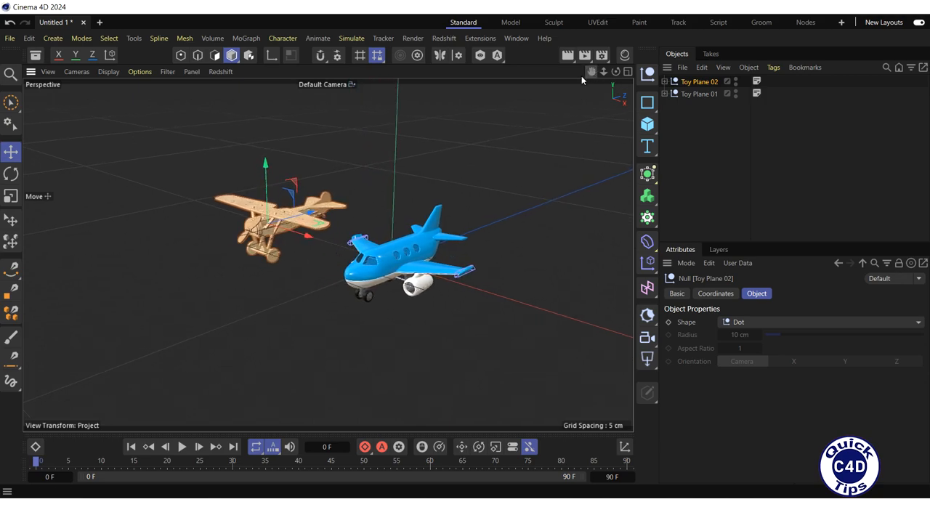
{"action": "mouse_move", "coordinate": [488, 140]}
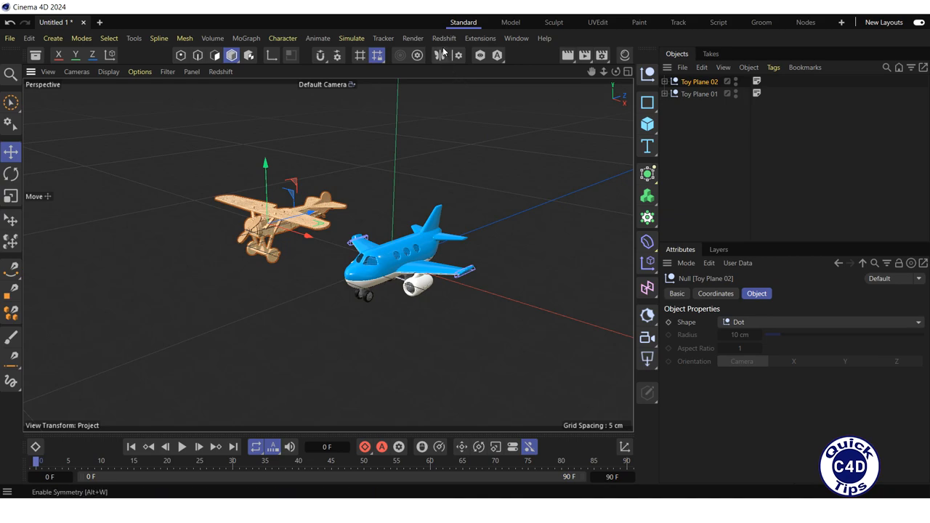
Add a Redshift Dome Light to the scene from the Redshift Lights menu.
{"action": "left_click", "coordinate": [444, 37]}
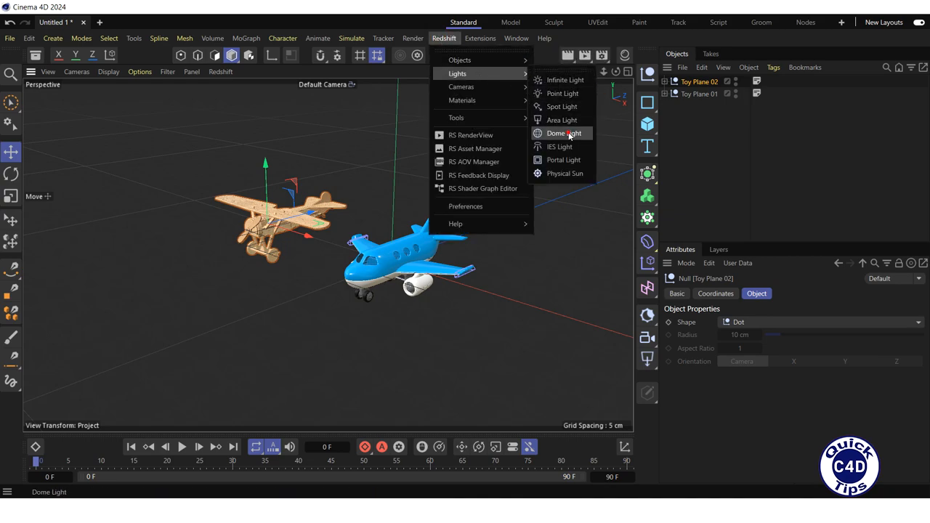
{"action": "left_click", "coordinate": [562, 133]}
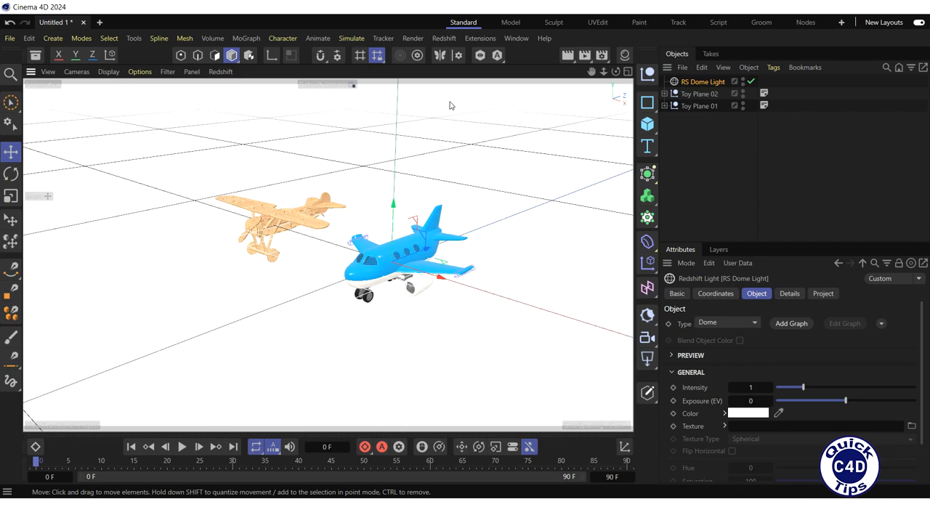
{"action": "left_click", "coordinate": [444, 38]}
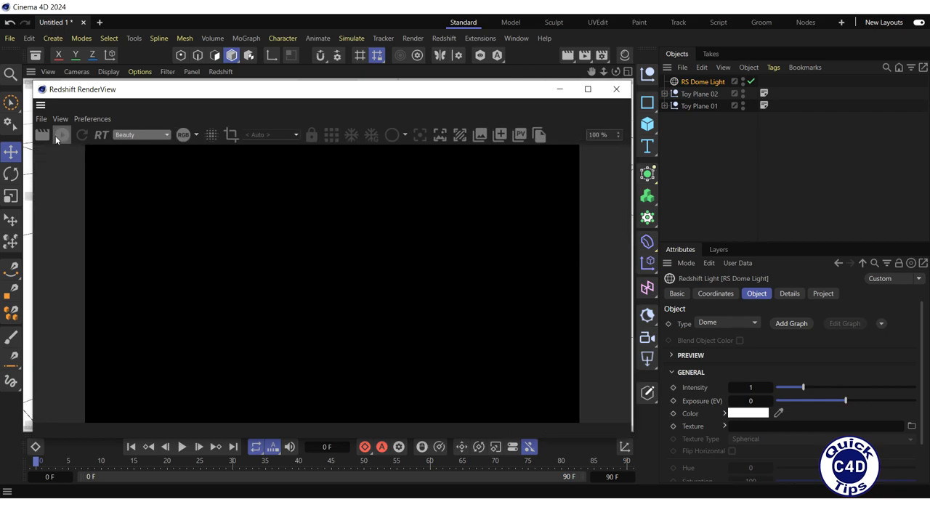
Start an interactive render of both toy planes in the RS RenderView.
{"action": "left_click", "coordinate": [61, 134]}
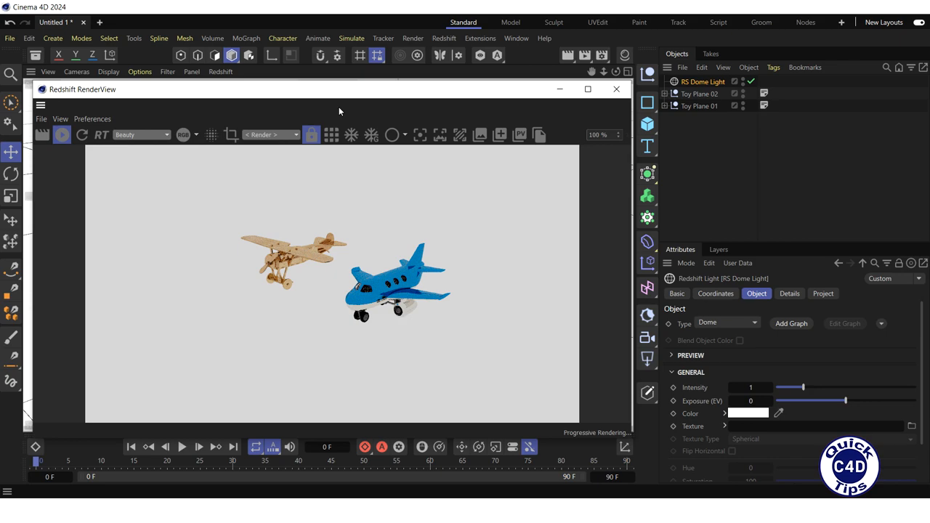
{"action": "left_click", "coordinate": [701, 81]}
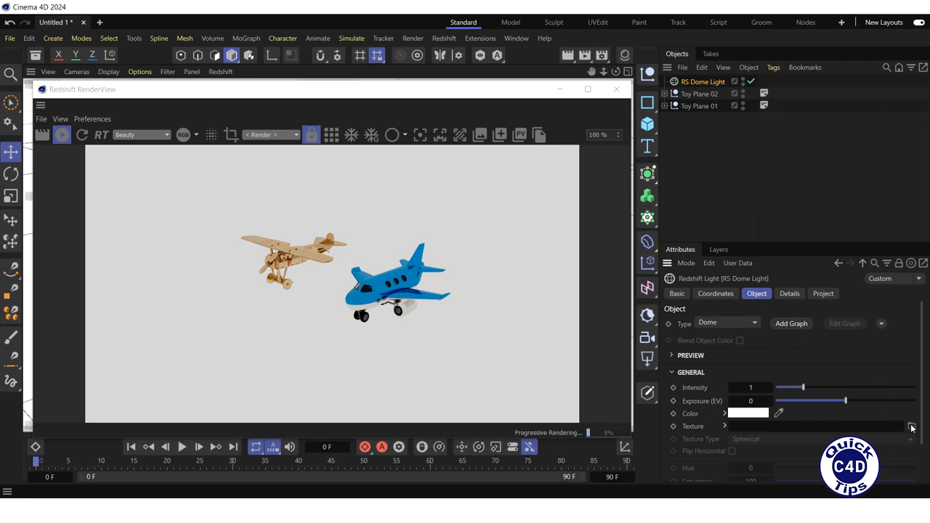
Browse Poly Haven's HDRIs gallery for a dome light environment image.
{"action": "left_click", "coordinate": [910, 426]}
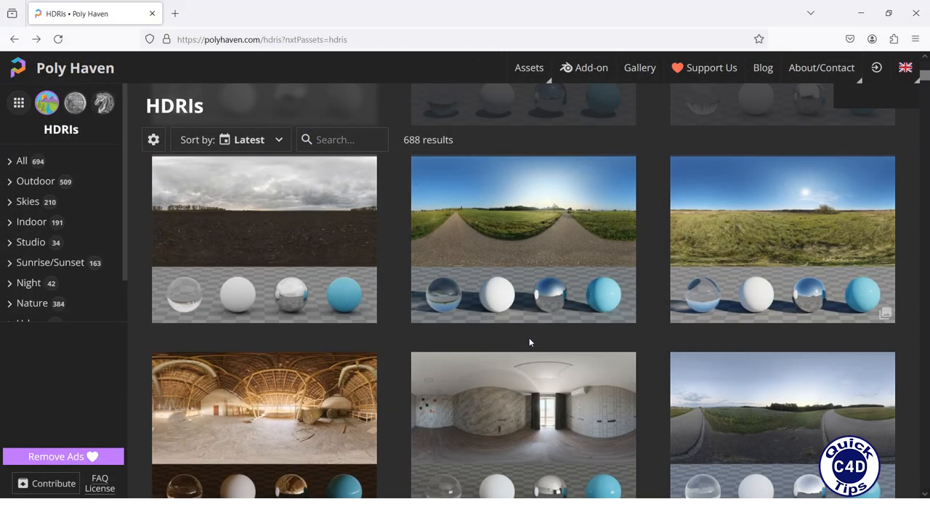
{"action": "mouse_move", "coordinate": [348, 324]}
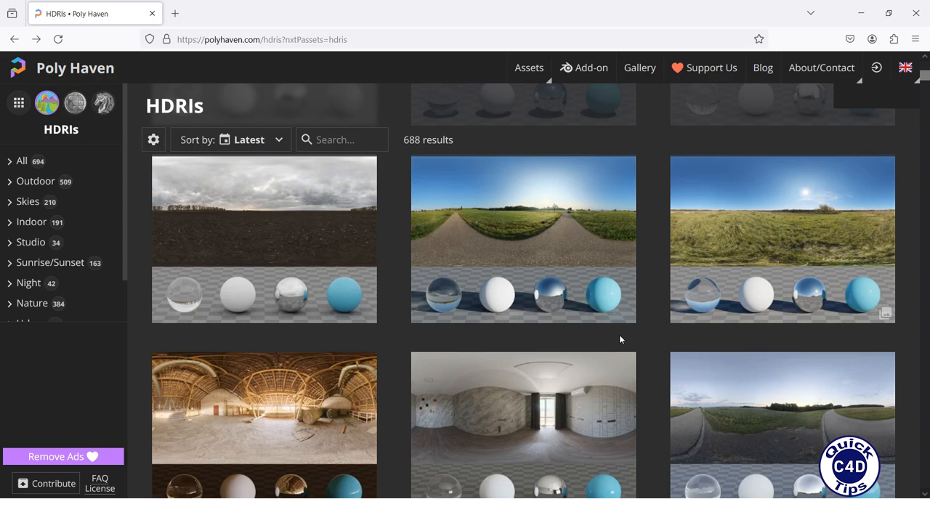
{"action": "mouse_move", "coordinate": [429, 337]}
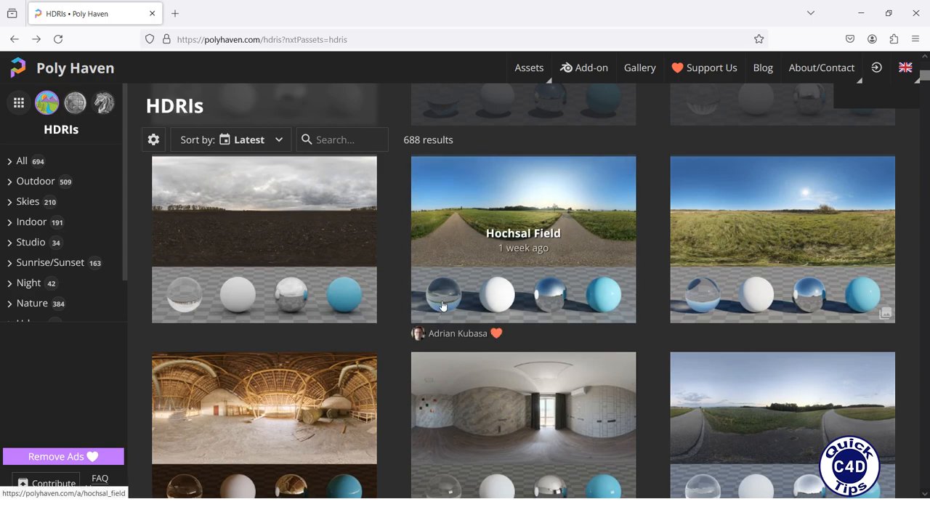
{"action": "mouse_move", "coordinate": [548, 307]}
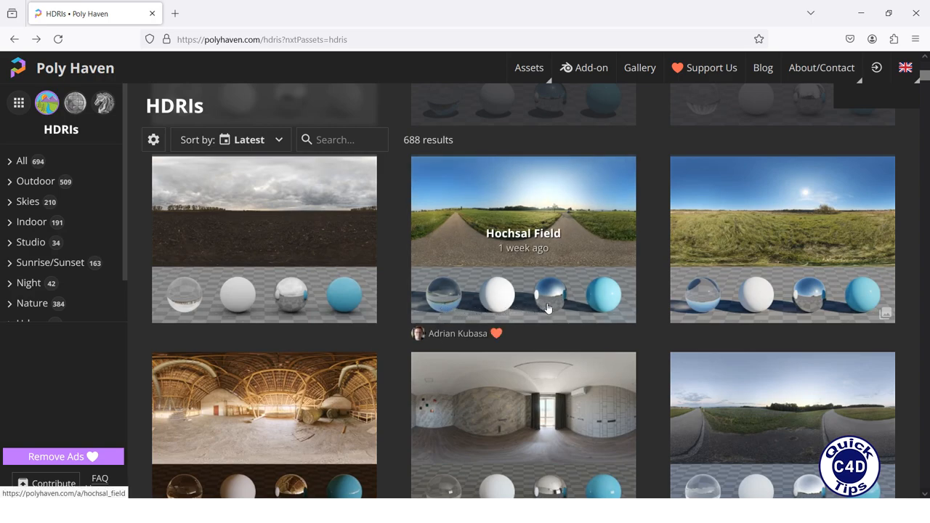
{"action": "mouse_move", "coordinate": [635, 324]}
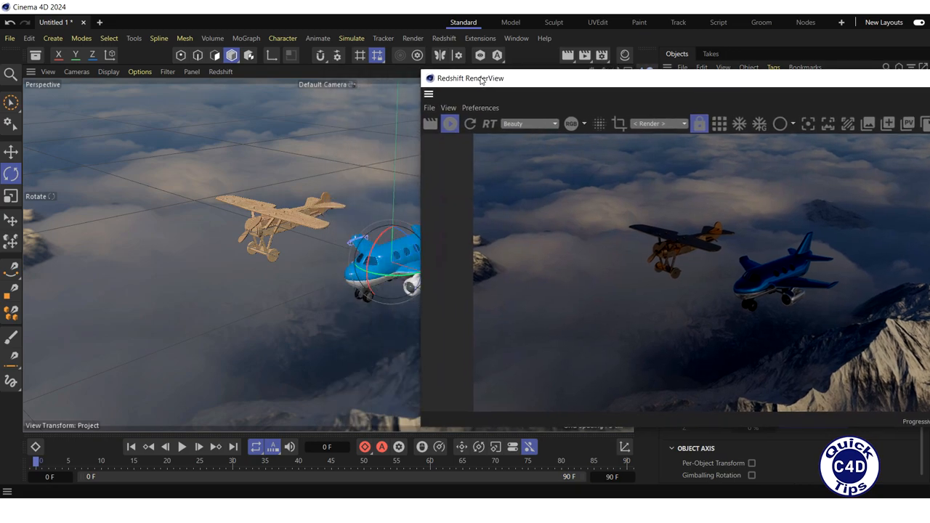
Rotate the blue toy plane so it tilts in the render.
{"action": "left_click_drag", "start_coordinate": [470, 78], "coordinate": [501, 77]}
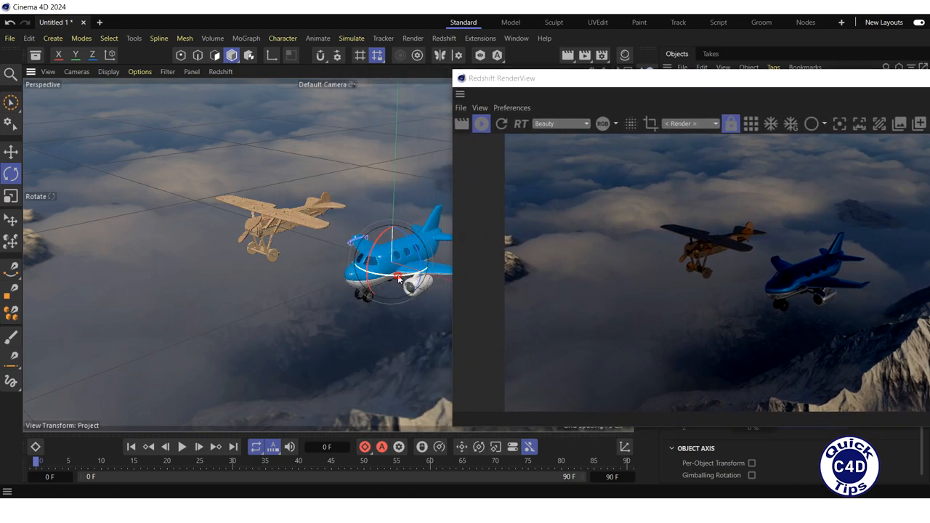
{"action": "left_click_drag", "start_coordinate": [398, 277], "coordinate": [392, 278]}
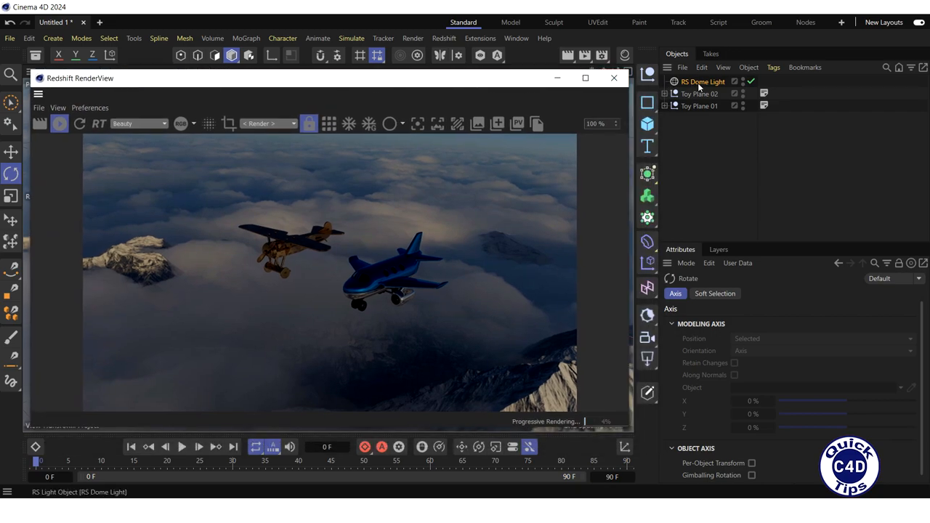
Rotate the RS Dome Light slightly using its R.H and R.P coordinates.
{"action": "left_click", "coordinate": [756, 293]}
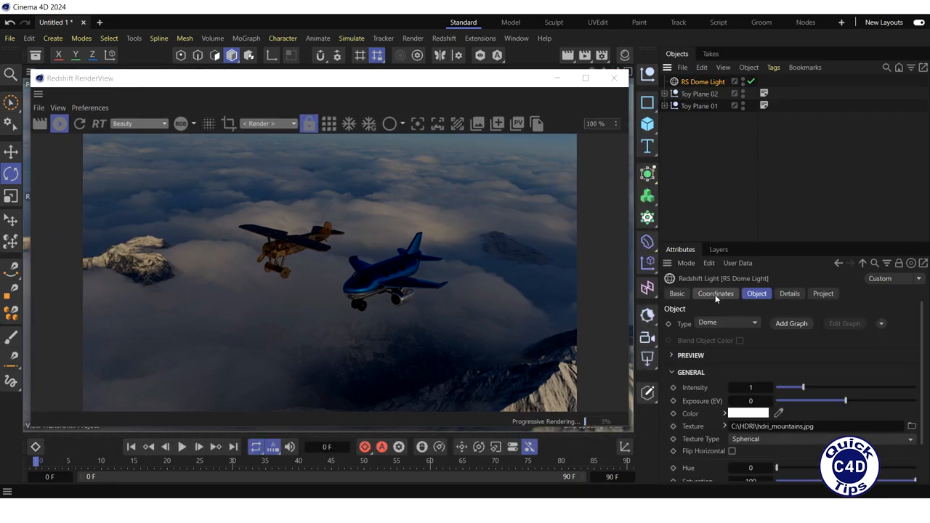
{"action": "left_click", "coordinate": [715, 293]}
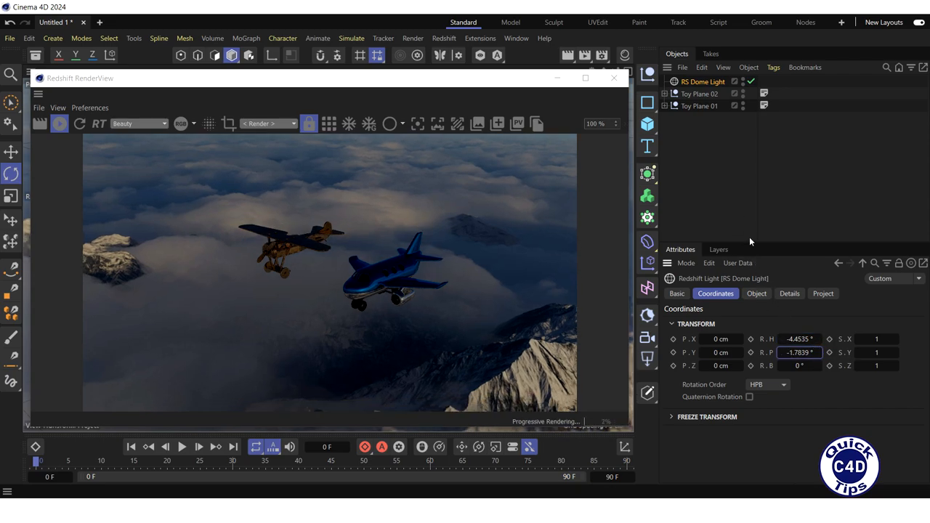
{"action": "left_click", "coordinate": [755, 293]}
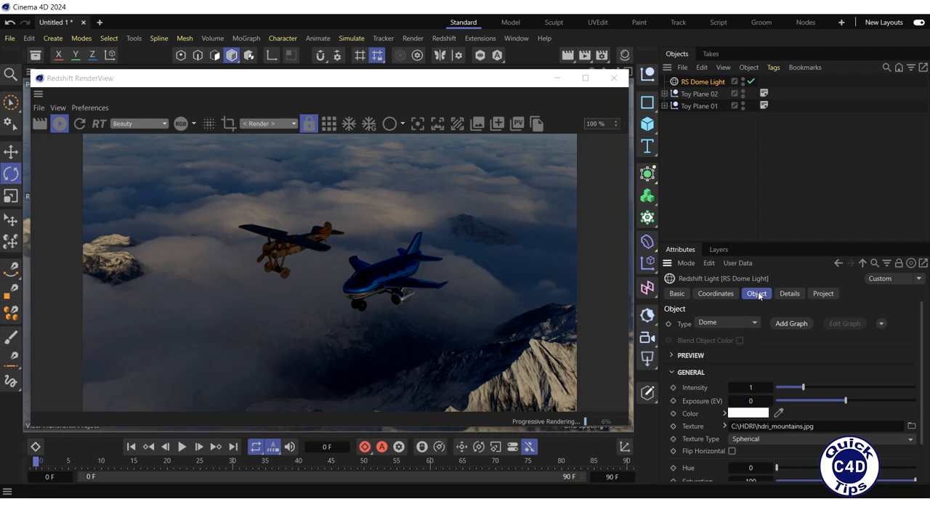
Set the dome light's intensity to 3.
{"action": "left_click", "coordinate": [751, 387]}
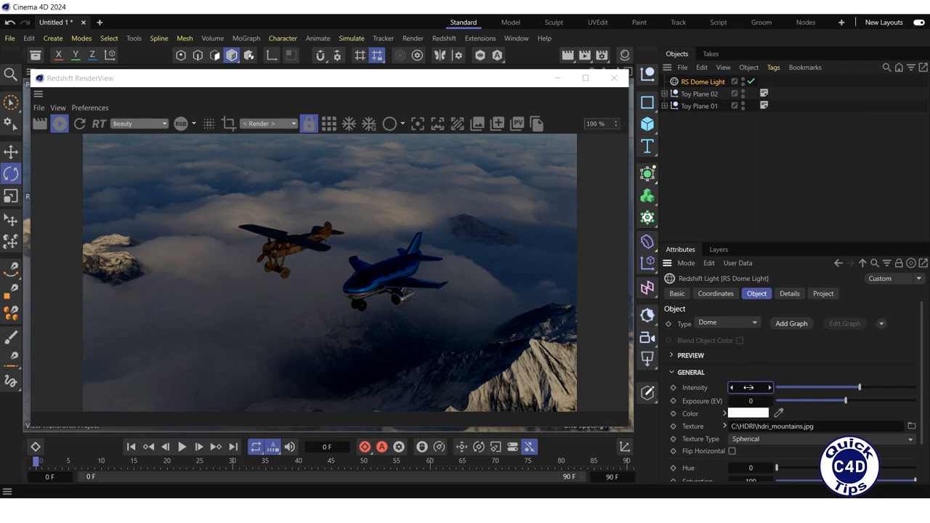
{"action": "type", "text": "3"}
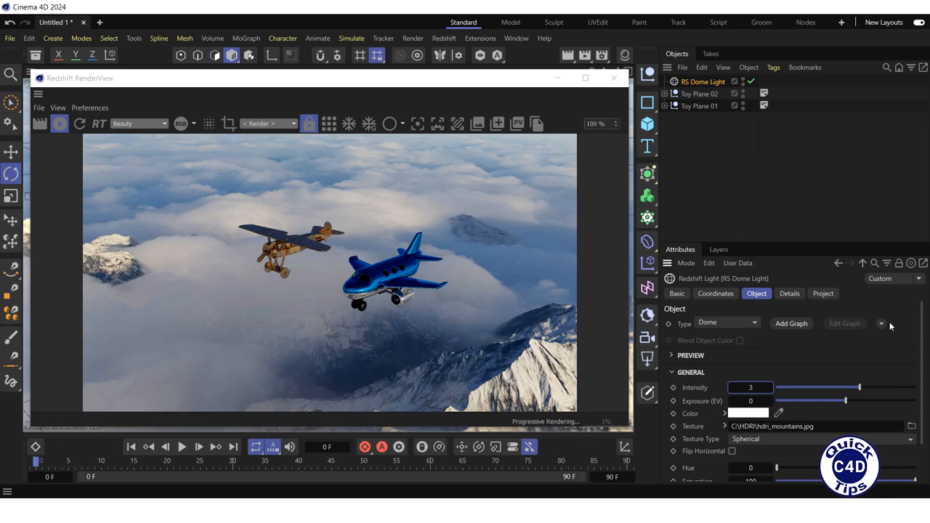
{"action": "left_click", "coordinate": [691, 355]}
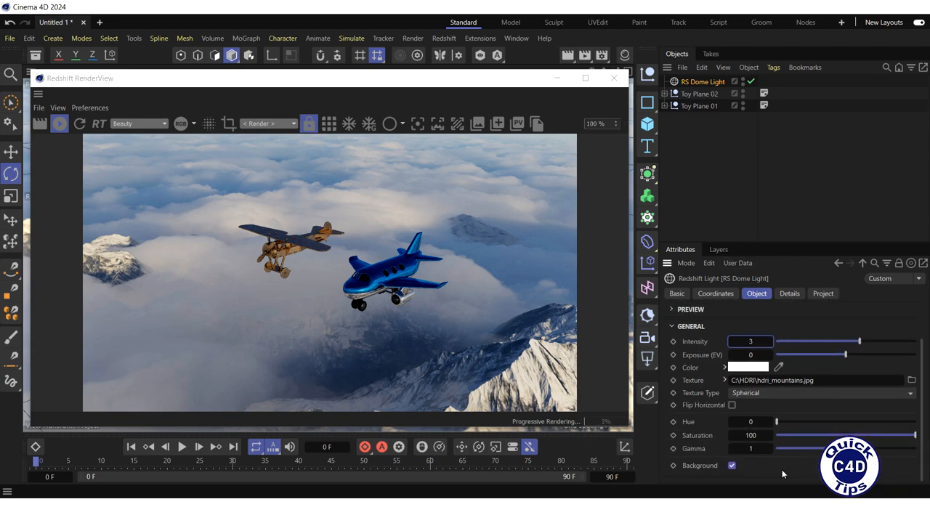
Uncheck the dome light's Background so the planes render against black.
{"action": "left_click", "coordinate": [732, 465]}
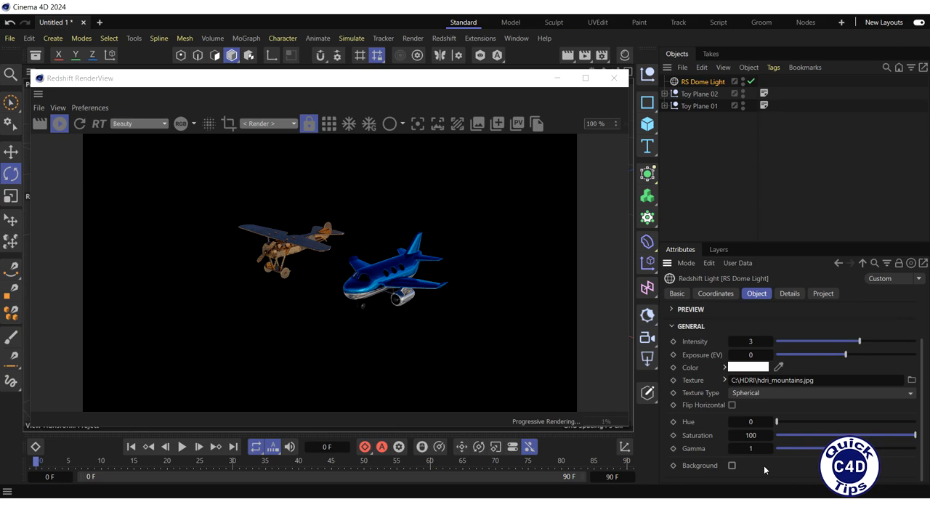
{"action": "mouse_move", "coordinate": [354, 338]}
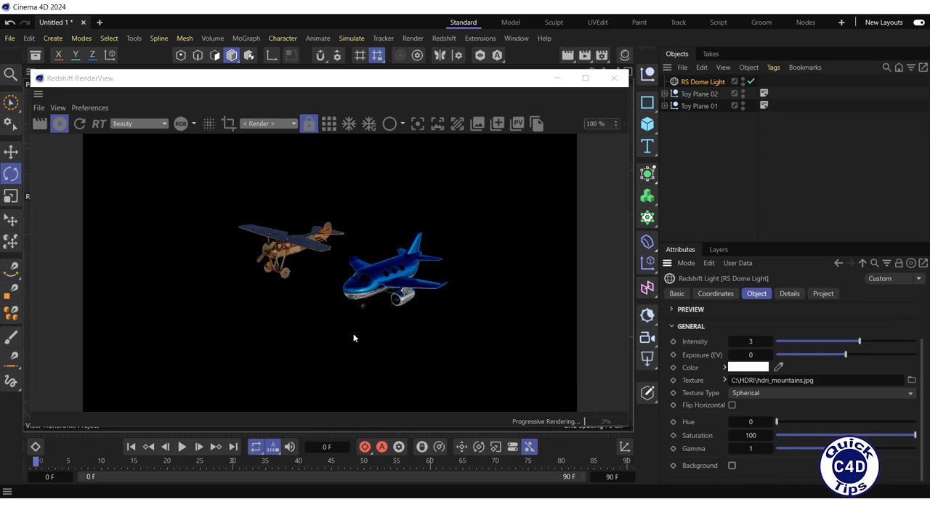
{"action": "mouse_move", "coordinate": [389, 344]}
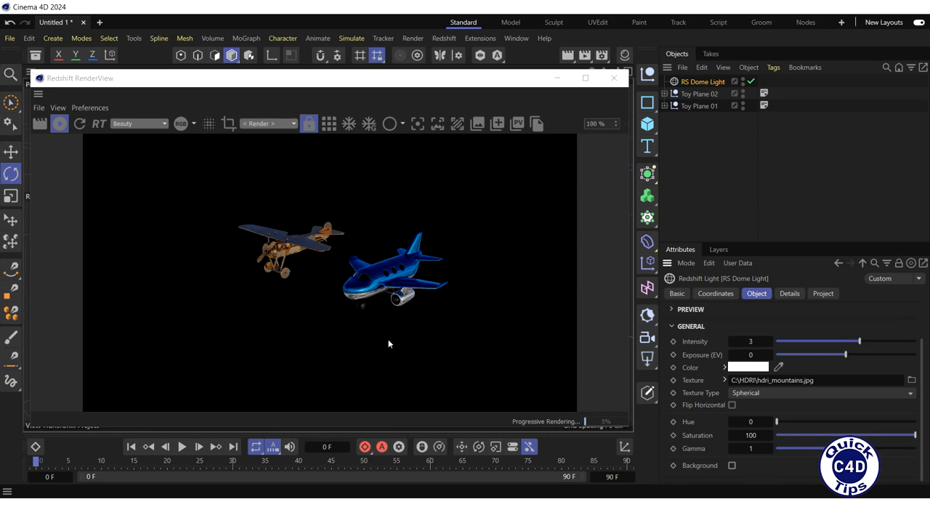